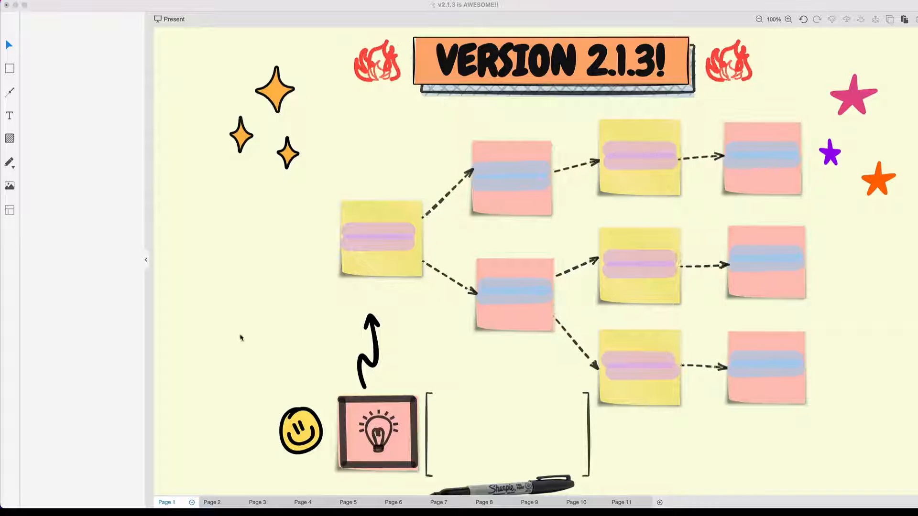
Advance through pages 2 and 3 to reveal the request list and the COMMENTS FEEDBACK note
{"action": "left_click", "coordinate": [211, 502]}
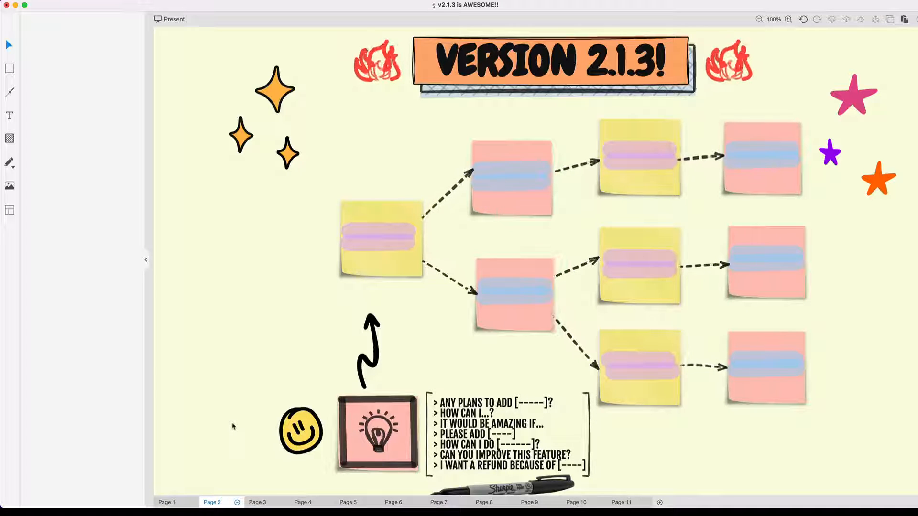
{"action": "left_click", "coordinate": [257, 503]}
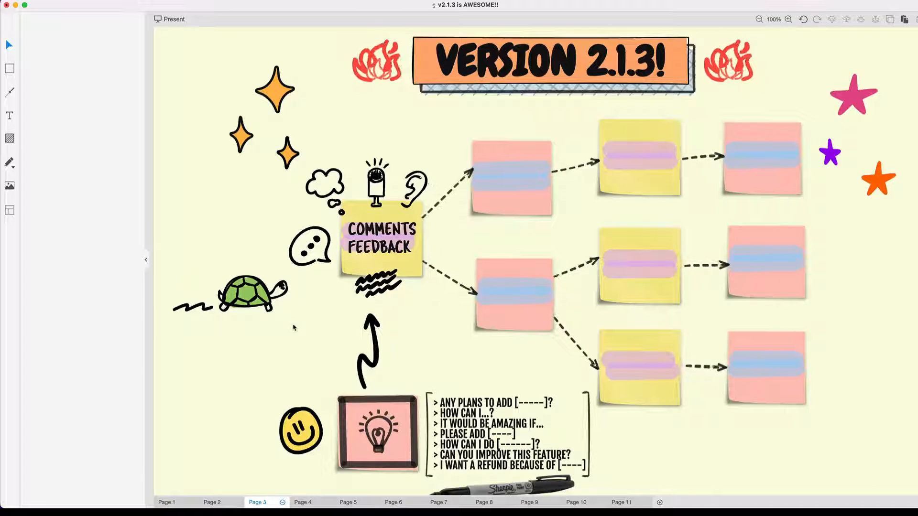
{"action": "mouse_move", "coordinate": [320, 345]}
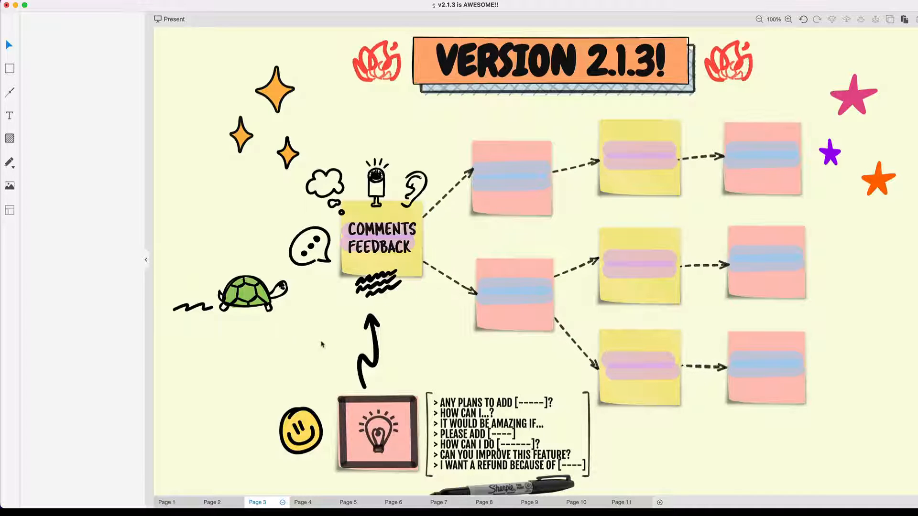
Show page 4, revealing the PRES ANNOTATE note and the race car doodle
{"action": "left_click", "coordinate": [302, 502]}
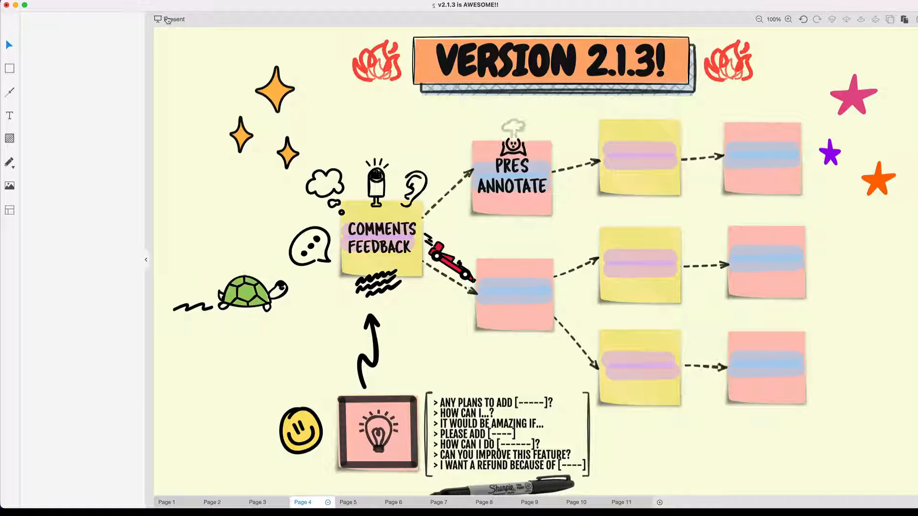
Start presenting the mind-map slide full screen at page 4 of 11
{"action": "left_click", "coordinate": [170, 19]}
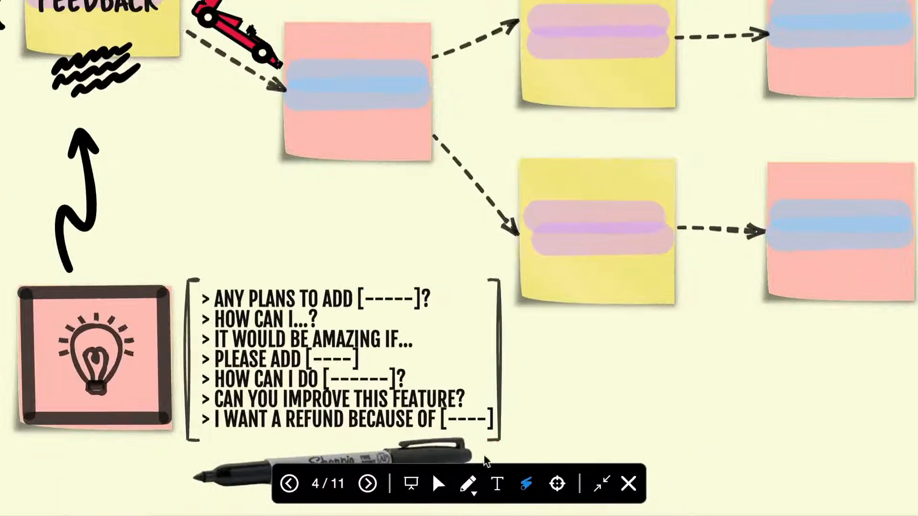
Add a 'hello there!' text annotation below the lower yellow sticky notes while presenting
{"action": "left_click", "coordinate": [497, 483]}
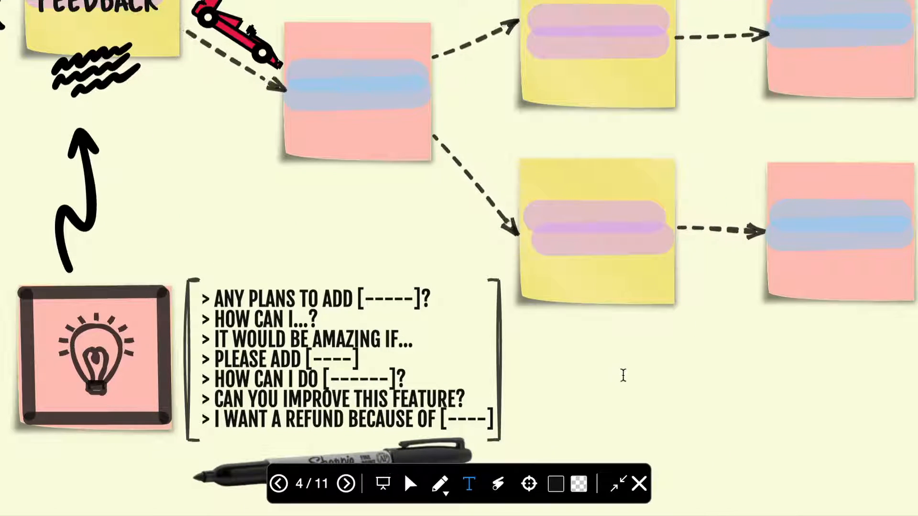
{"action": "left_click", "coordinate": [578, 485]}
{"action": "type", "text": "hello there!"}
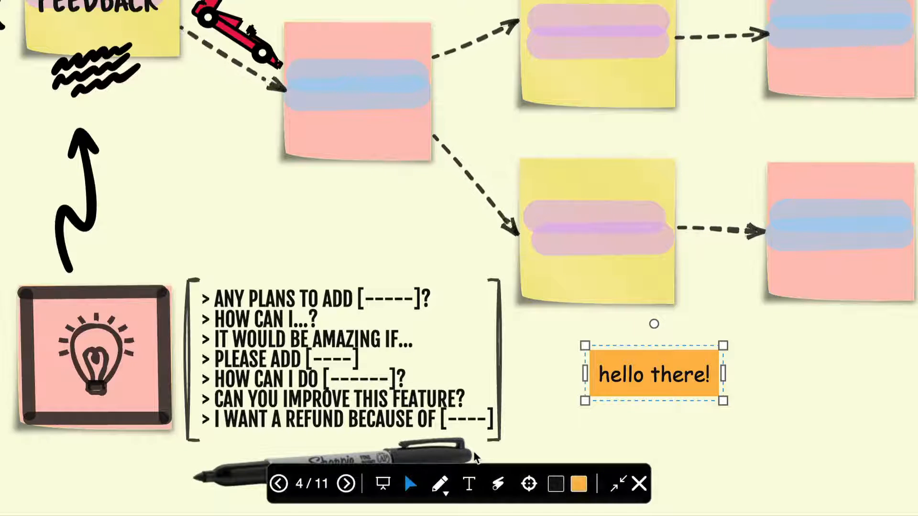
{"action": "mouse_move", "coordinate": [499, 484]}
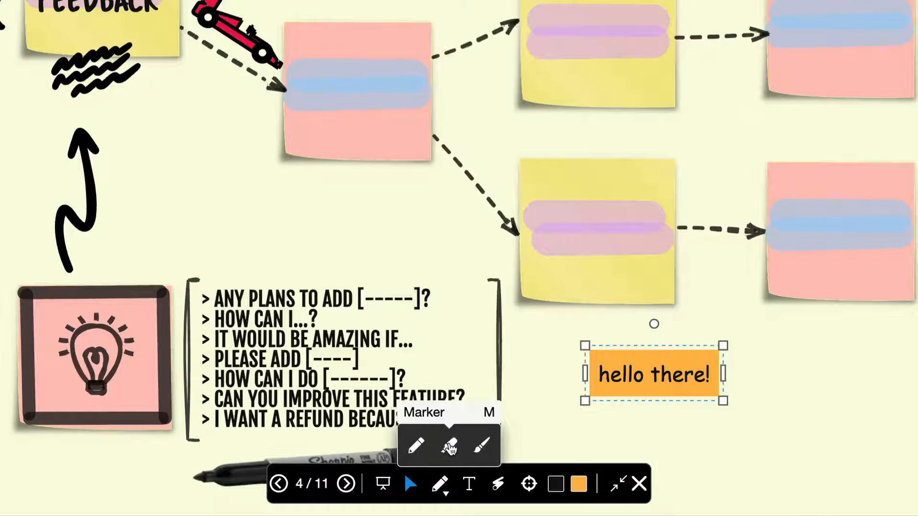
{"action": "mouse_move", "coordinate": [483, 446]}
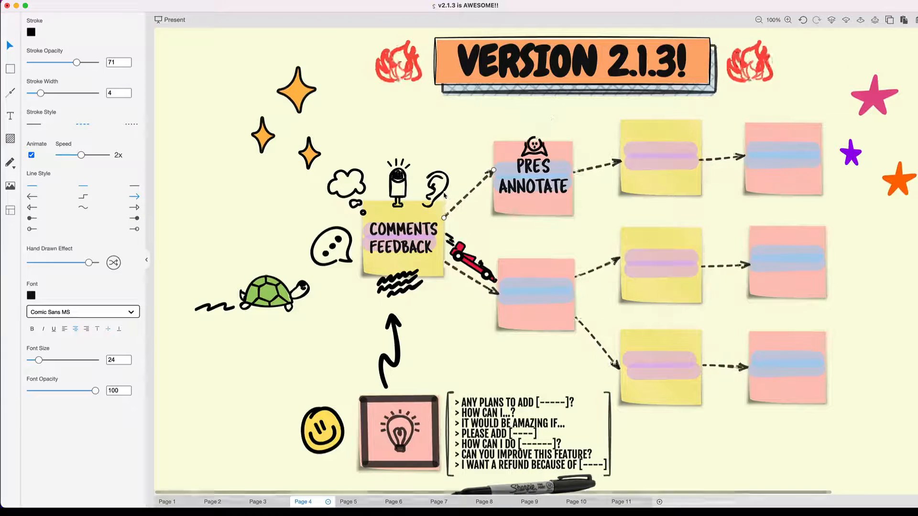
Retune the PRES ANNOTATE arrow's Animate Speed, peaking at 4x and settling near 2.25x
{"action": "left_click_drag", "start_coordinate": [80, 155], "coordinate": [96, 154]}
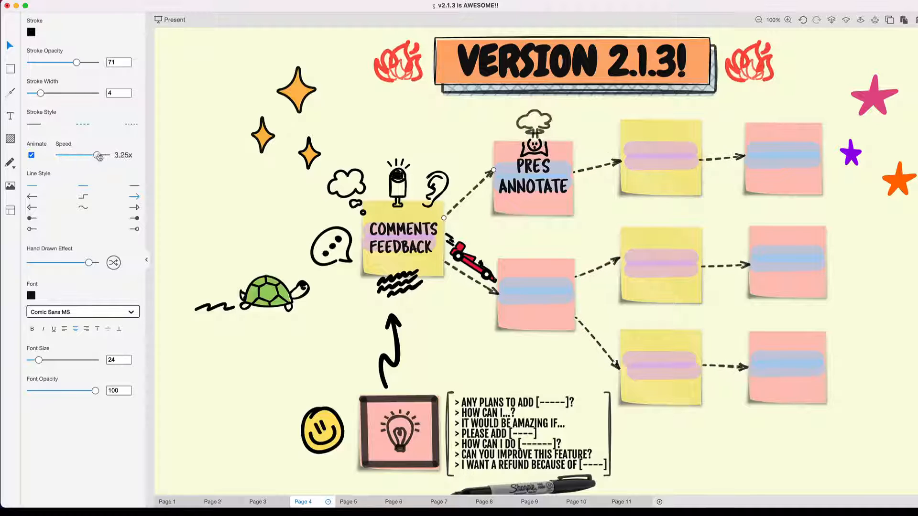
{"action": "left_click_drag", "start_coordinate": [97, 155], "coordinate": [109, 155]}
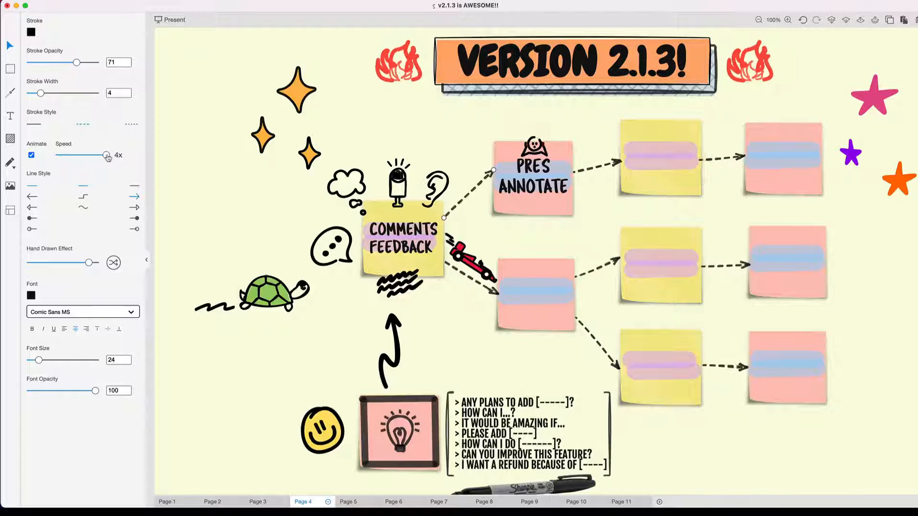
{"action": "left_click_drag", "start_coordinate": [105, 155], "coordinate": [87, 154]}
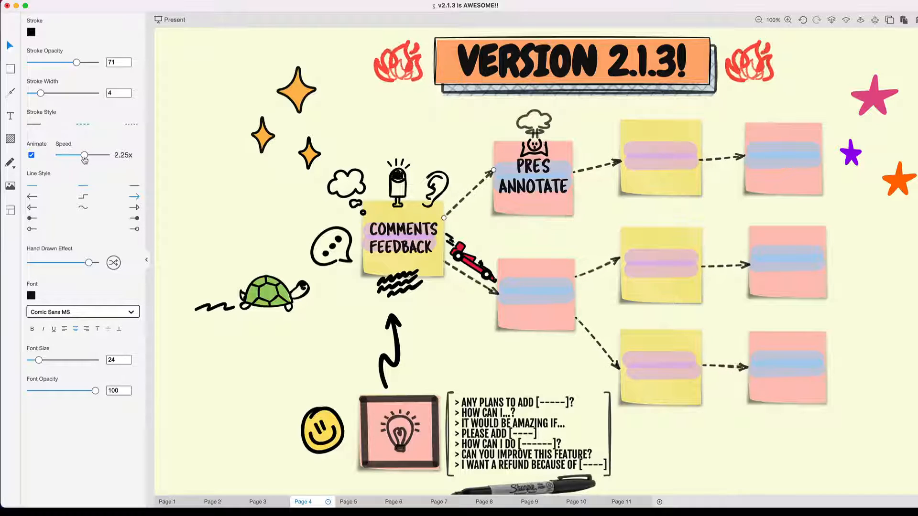
{"action": "left_click_drag", "start_coordinate": [86, 154], "coordinate": [82, 155]}
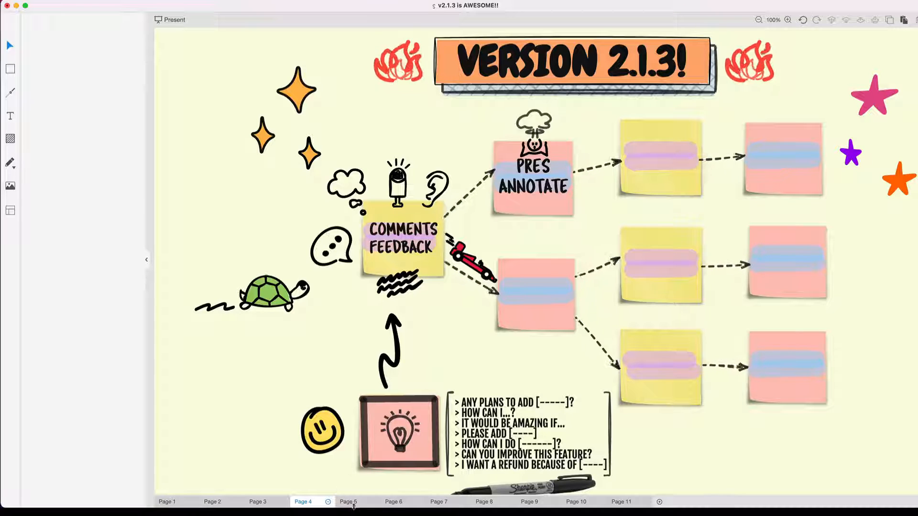
Show the AUTO ALIGN page, try the background Pattern options, and return to page 5
{"action": "left_click", "coordinate": [347, 501]}
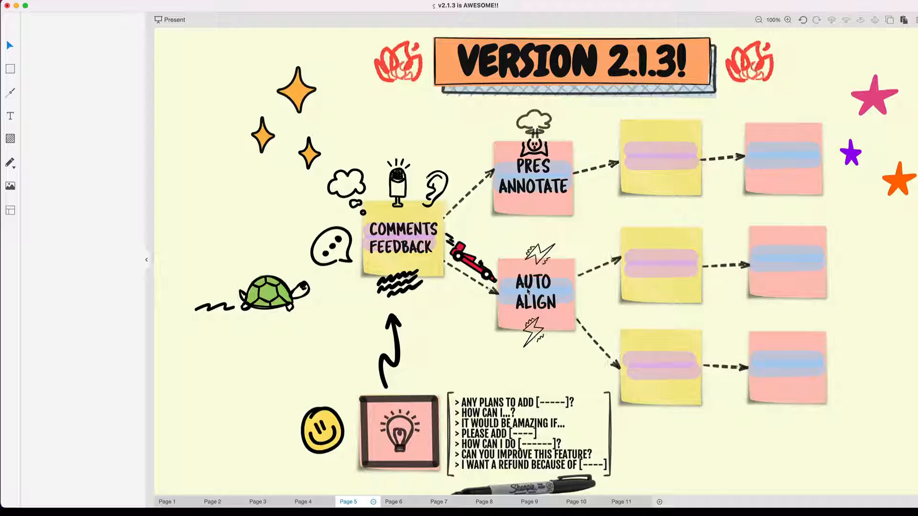
{"action": "left_click", "coordinate": [268, 291]}
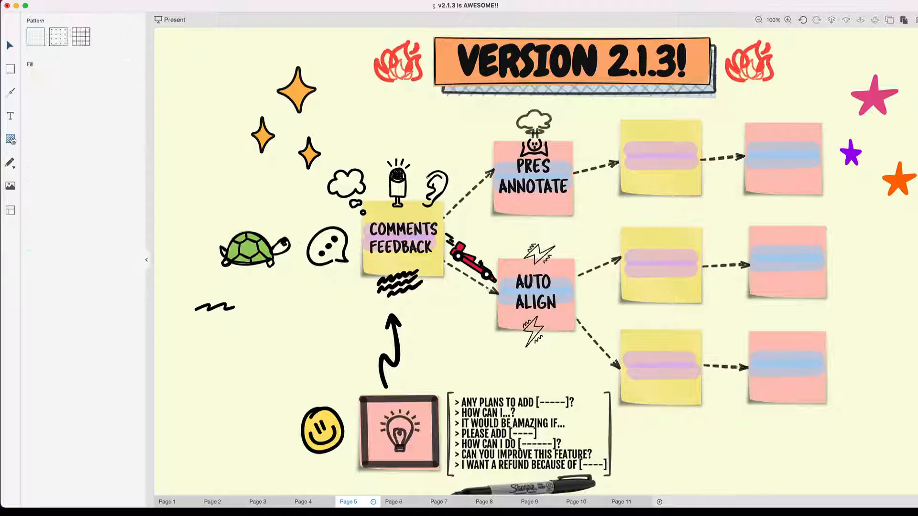
{"action": "left_click", "coordinate": [81, 36]}
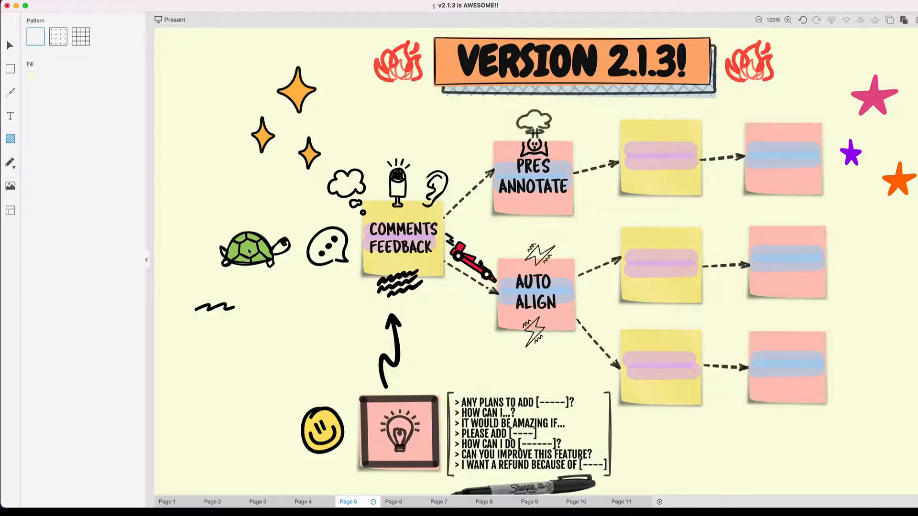
{"action": "left_click", "coordinate": [253, 246]}
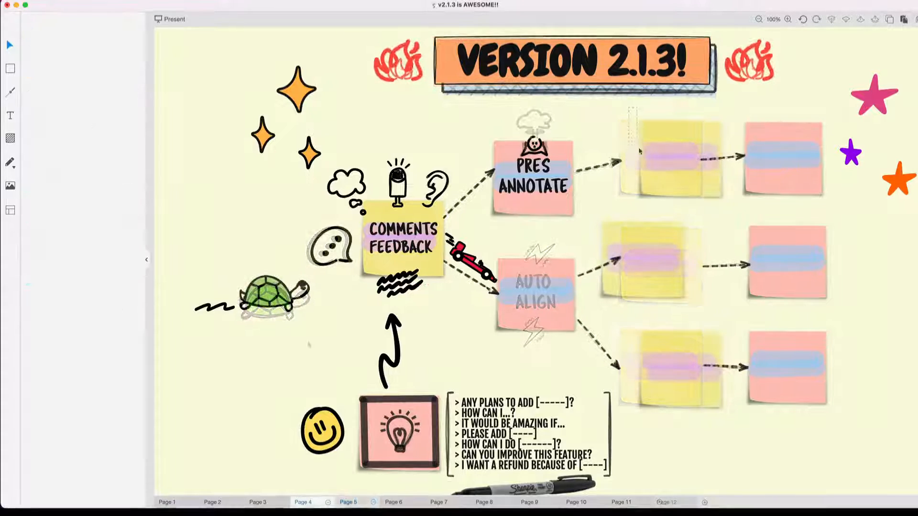
{"action": "right_click", "coordinate": [660, 264]}
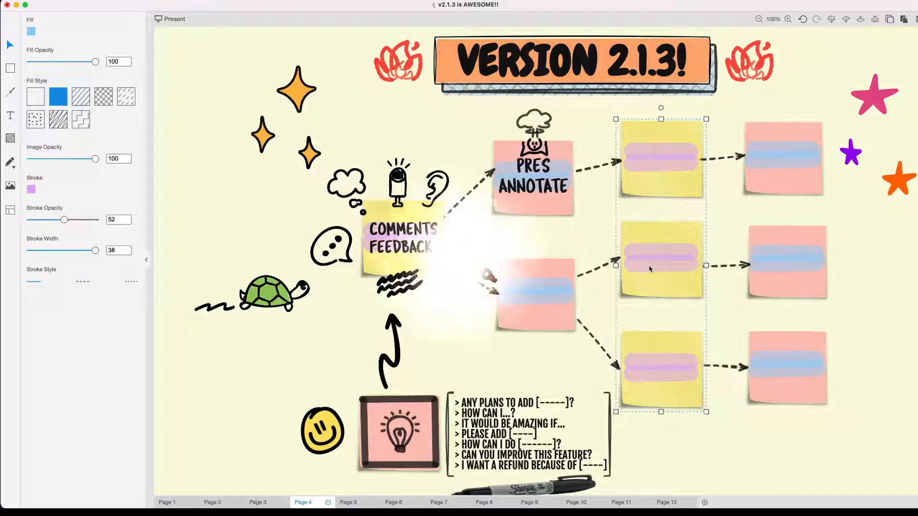
{"action": "left_click", "coordinate": [347, 502]}
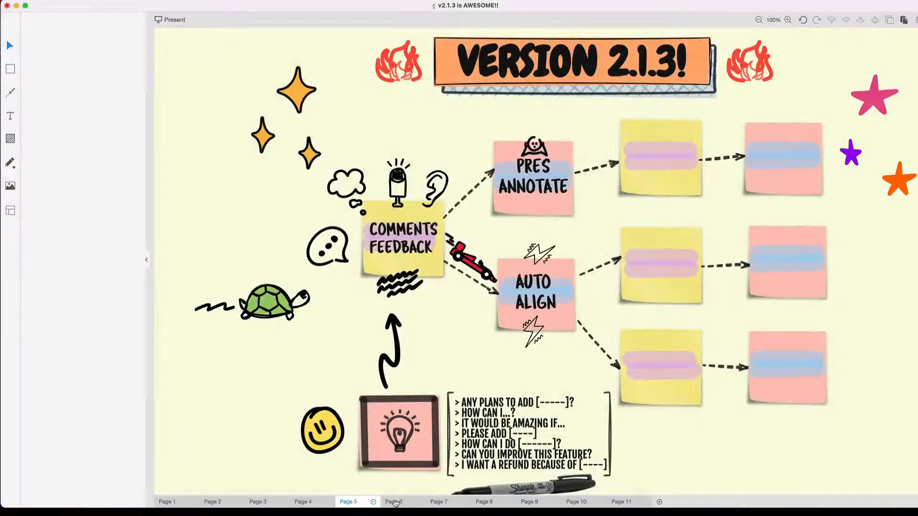
Advance through pages 6 and 7 to reveal the SVG EXPORT and SCRIBBLES notes
{"action": "left_click", "coordinate": [392, 501]}
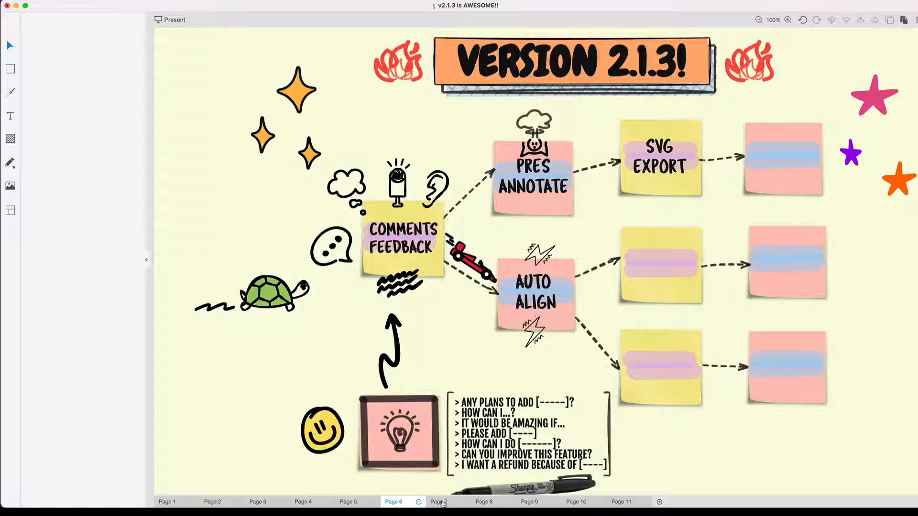
{"action": "left_click", "coordinate": [438, 501]}
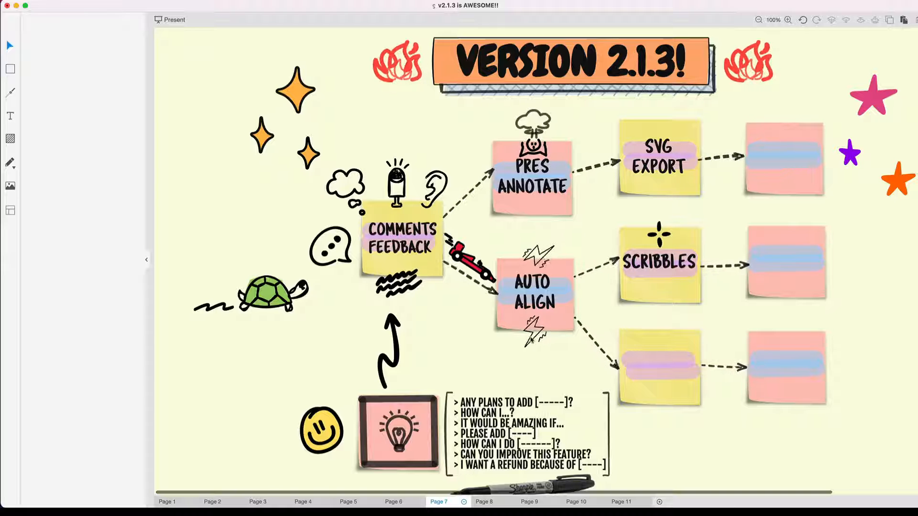
{"action": "mouse_move", "coordinate": [11, 69]}
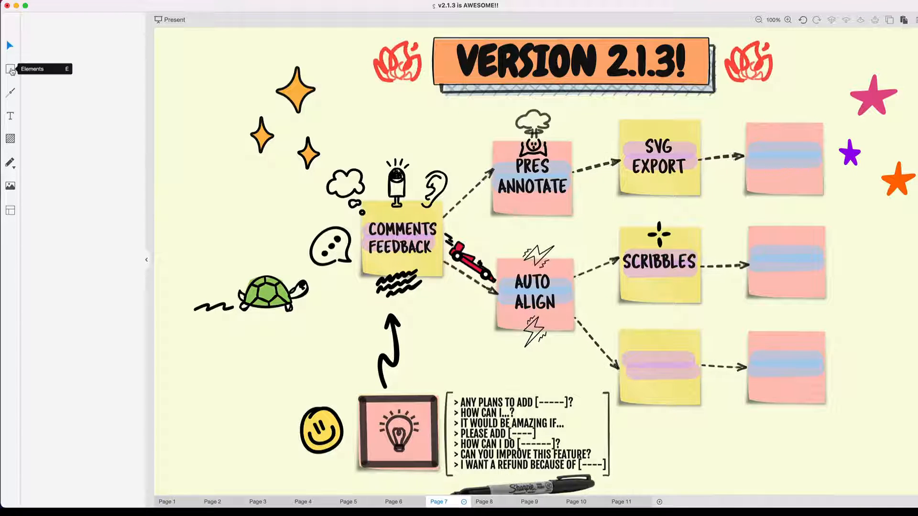
Browse the Scribbles doodle library in the sidebar, then close the panel
{"action": "left_click", "coordinate": [10, 69]}
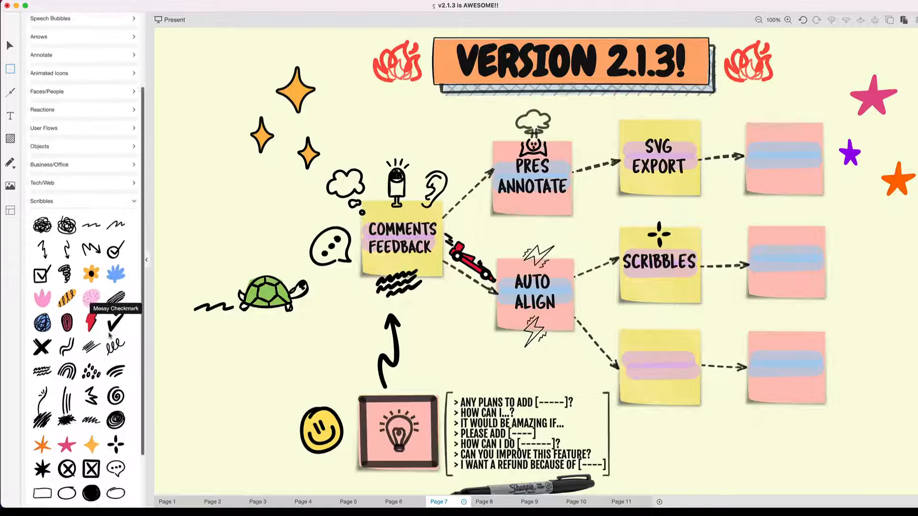
{"action": "scroll", "scroll_direction": "down", "scroll_amount": 3}
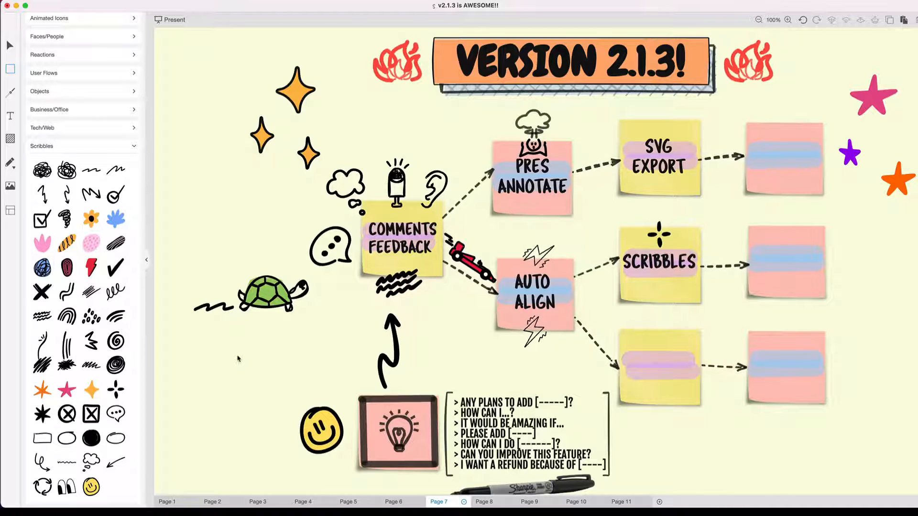
{"action": "mouse_move", "coordinate": [434, 339]}
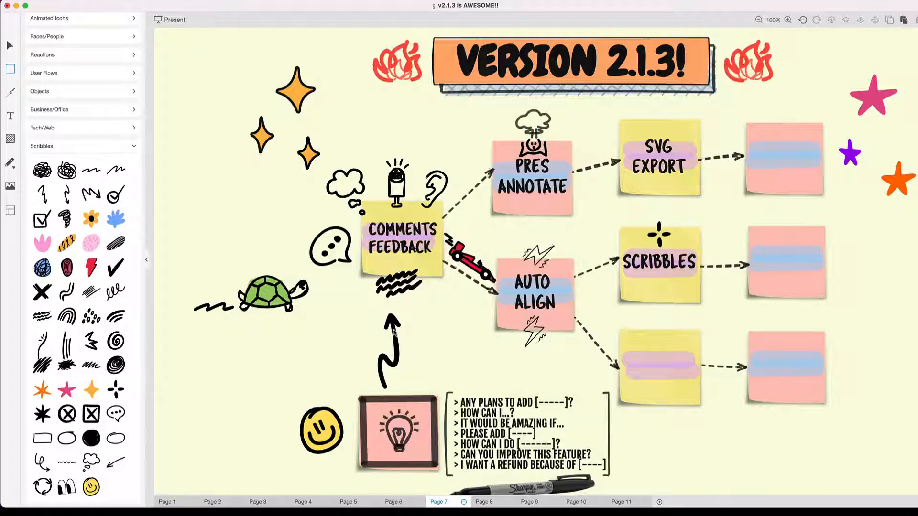
{"action": "left_click", "coordinate": [320, 427]}
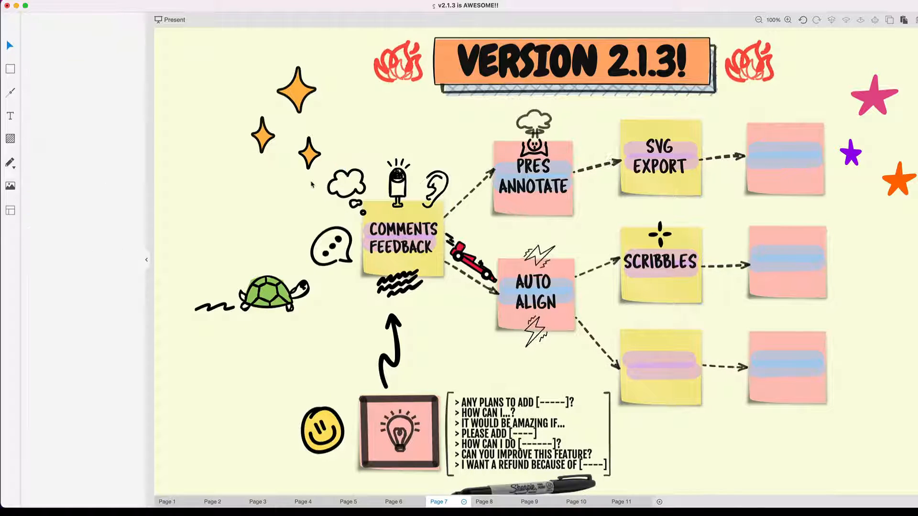
{"action": "mouse_move", "coordinate": [284, 217]}
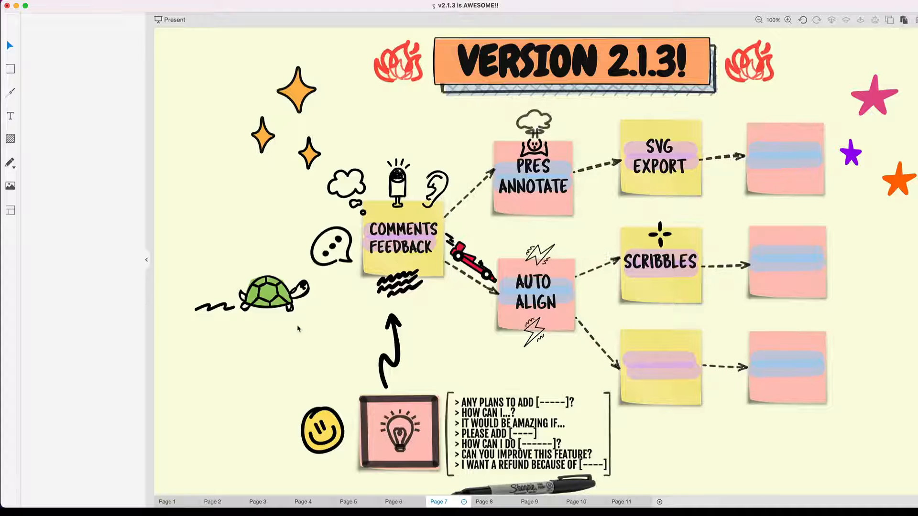
{"action": "mouse_move", "coordinate": [441, 335]}
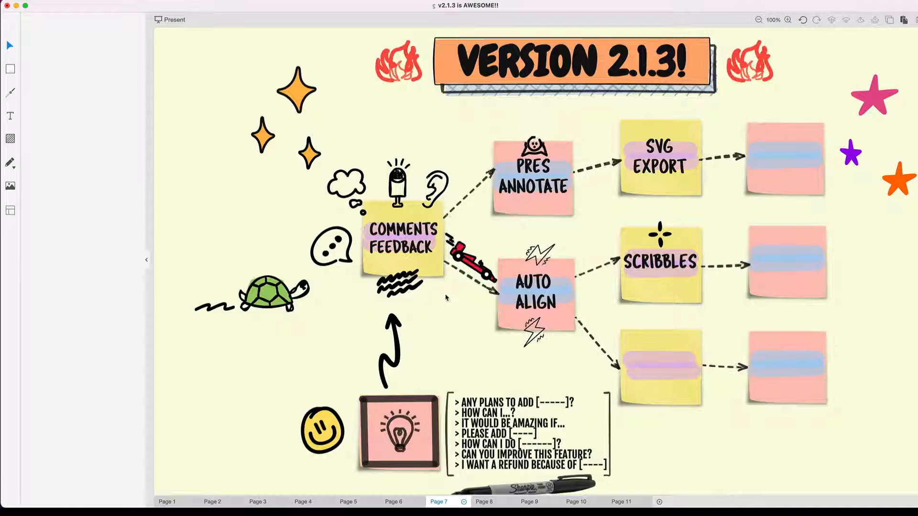
Show page 8 and edit the squiggly Redacted Script text under the FONTS note
{"action": "left_click", "coordinate": [483, 501]}
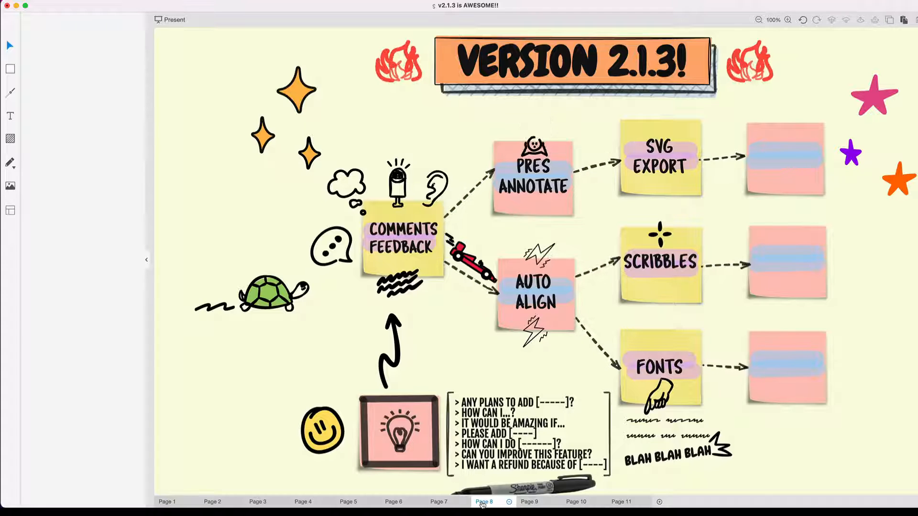
{"action": "mouse_move", "coordinate": [11, 116]}
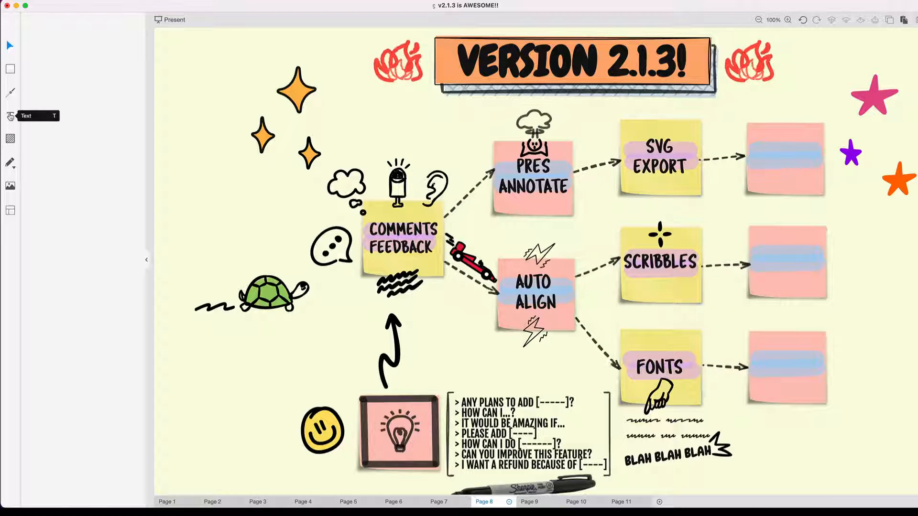
{"action": "left_click", "coordinate": [10, 116]}
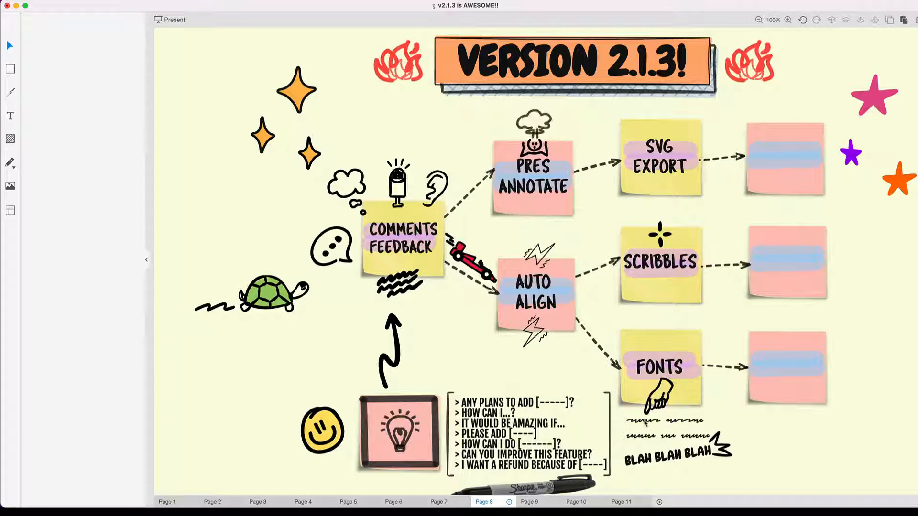
{"action": "left_click", "coordinate": [664, 421]}
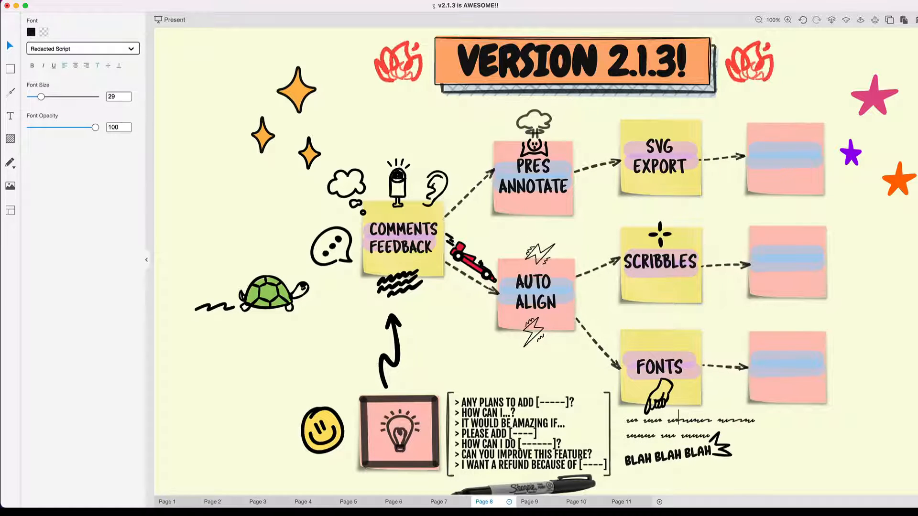
{"action": "left_click", "coordinate": [690, 427]}
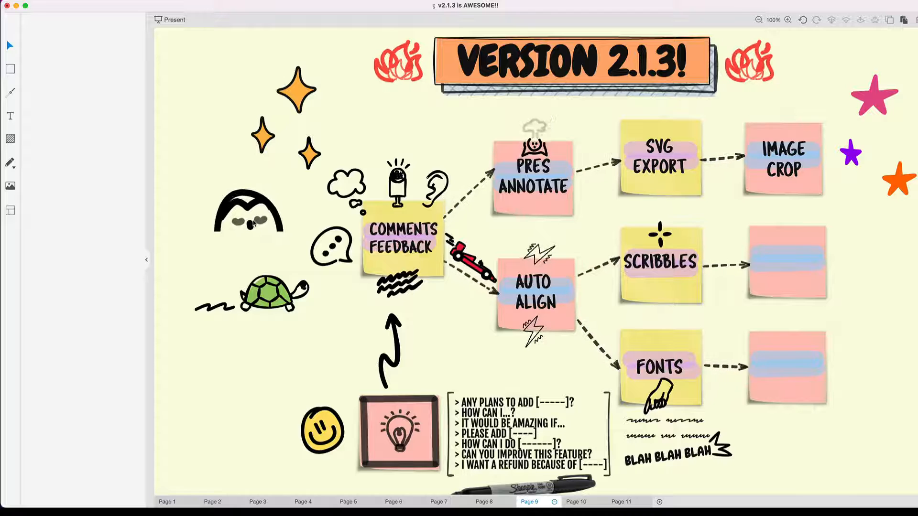
Show the context menu for the cartoon face image beside IMAGE CROP and dismiss it
{"action": "right_click", "coordinate": [248, 216]}
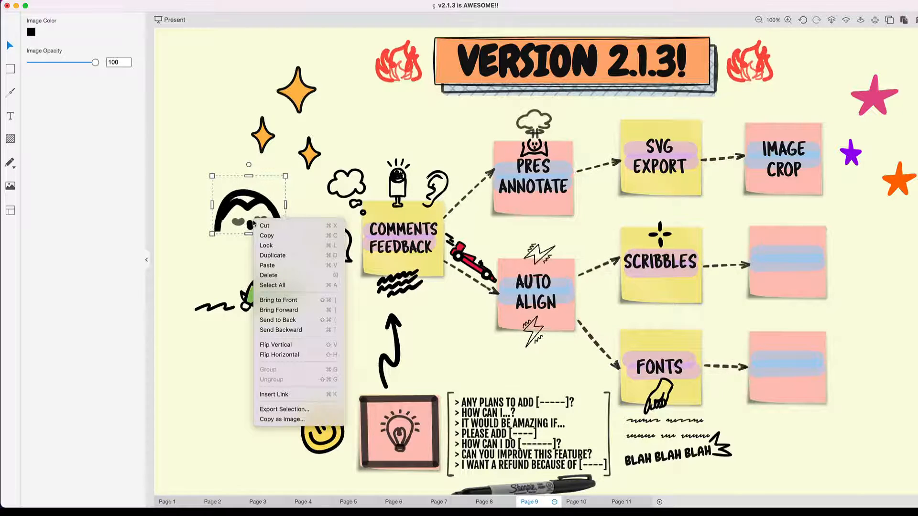
{"action": "mouse_move", "coordinate": [266, 245]}
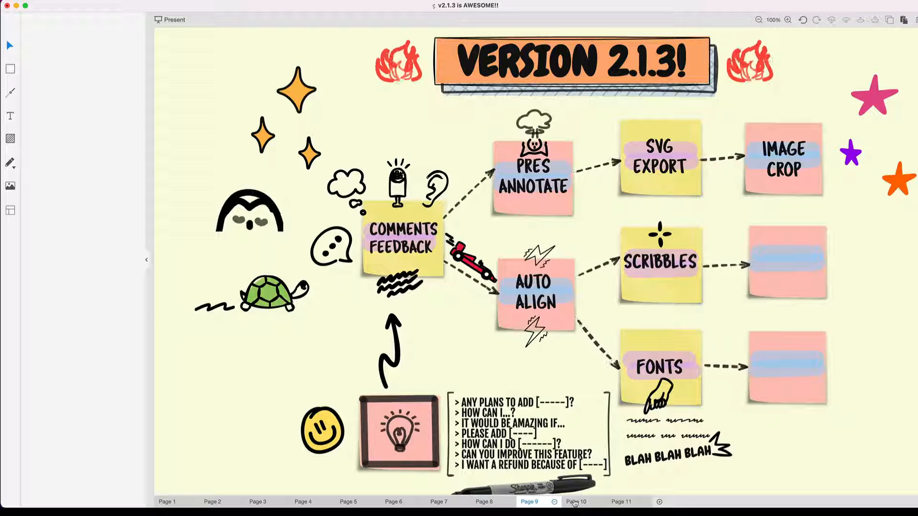
Draw blue freehand Brush Pen strokes across the left side of Page 10
{"action": "left_click", "coordinate": [575, 501]}
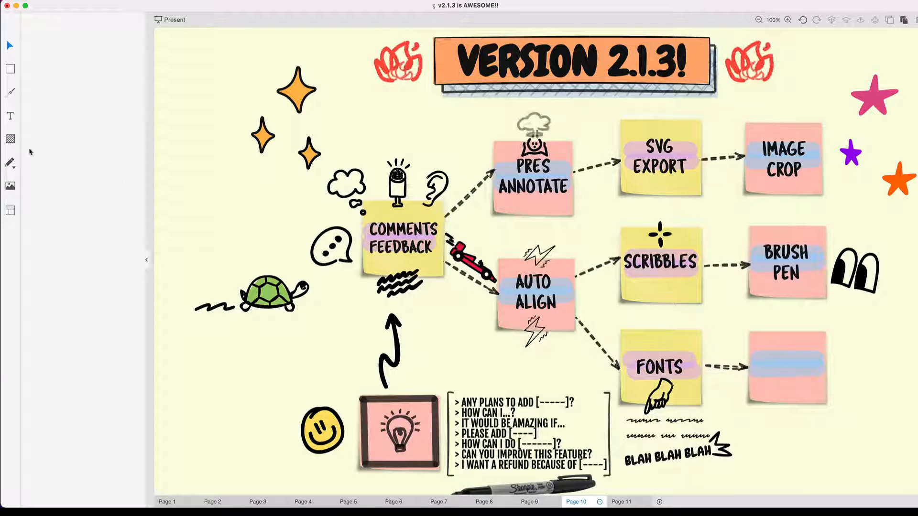
{"action": "left_click", "coordinate": [10, 162]}
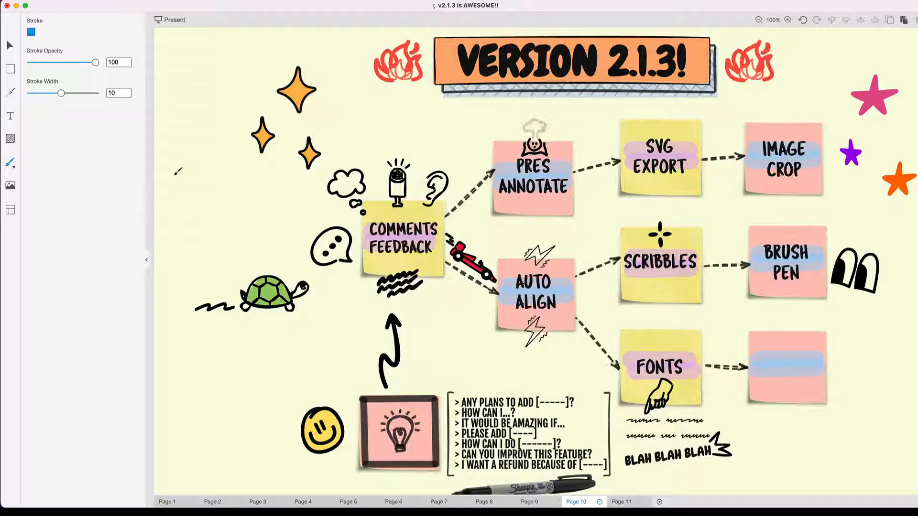
{"action": "left_click_drag", "start_coordinate": [176, 173], "coordinate": [205, 175]}
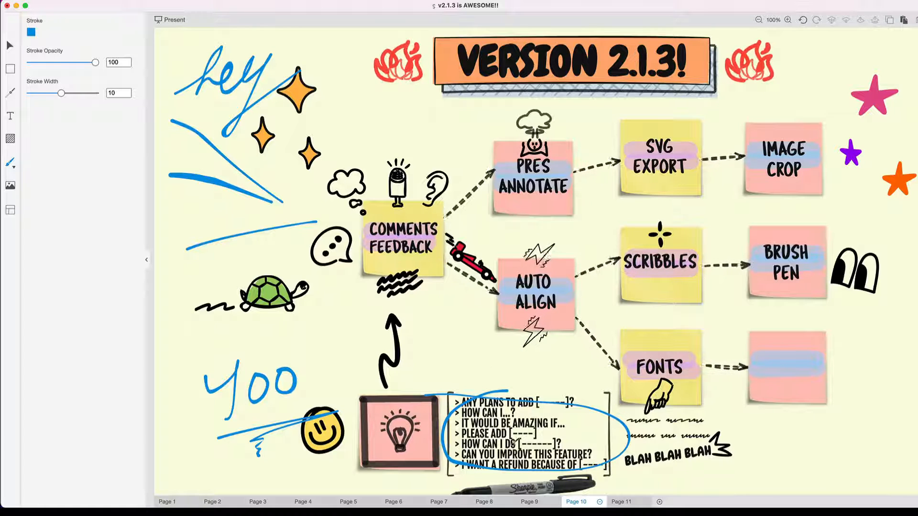
On Page 11, select and deselect the turtle group and the two middle notes
{"action": "left_click", "coordinate": [621, 501]}
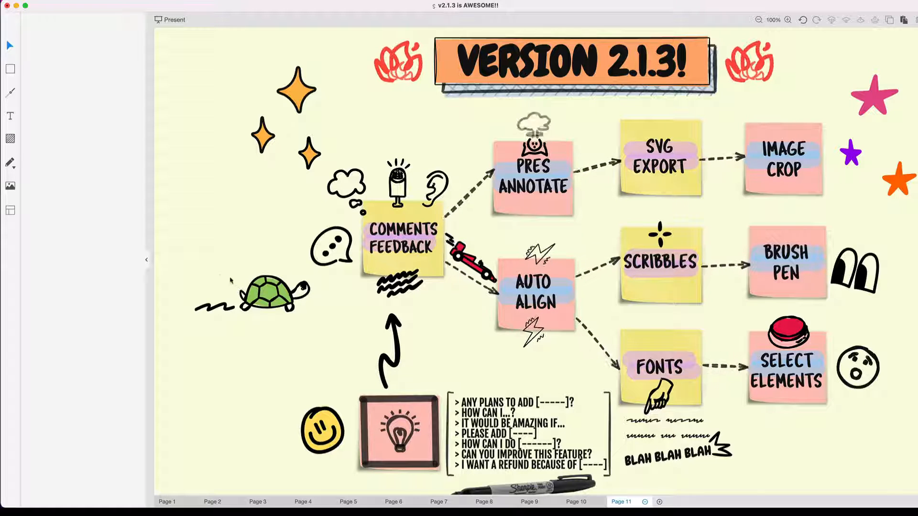
{"action": "left_click", "coordinate": [275, 292]}
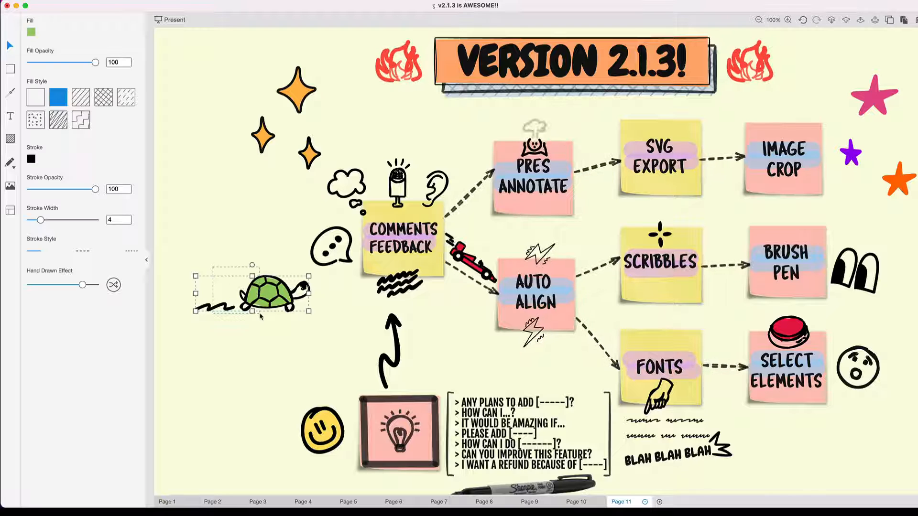
{"action": "left_click", "coordinate": [261, 266]}
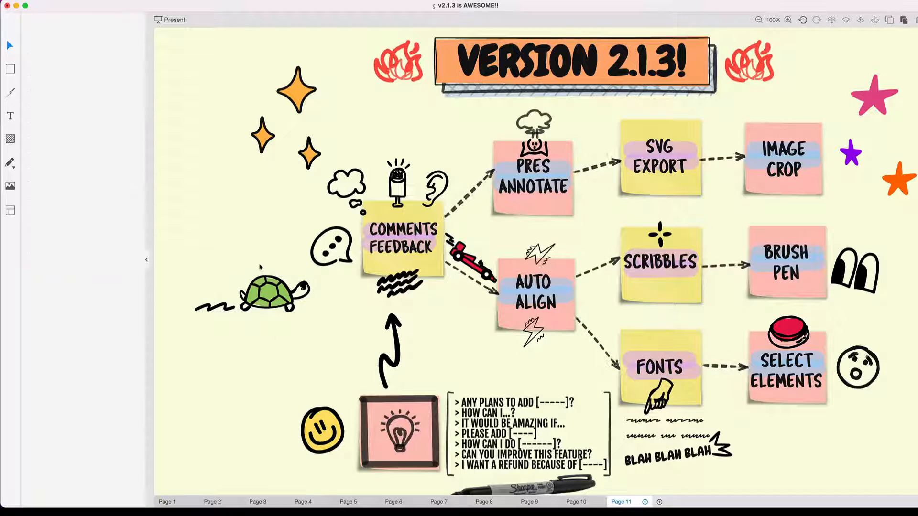
{"action": "left_click", "coordinate": [274, 294]}
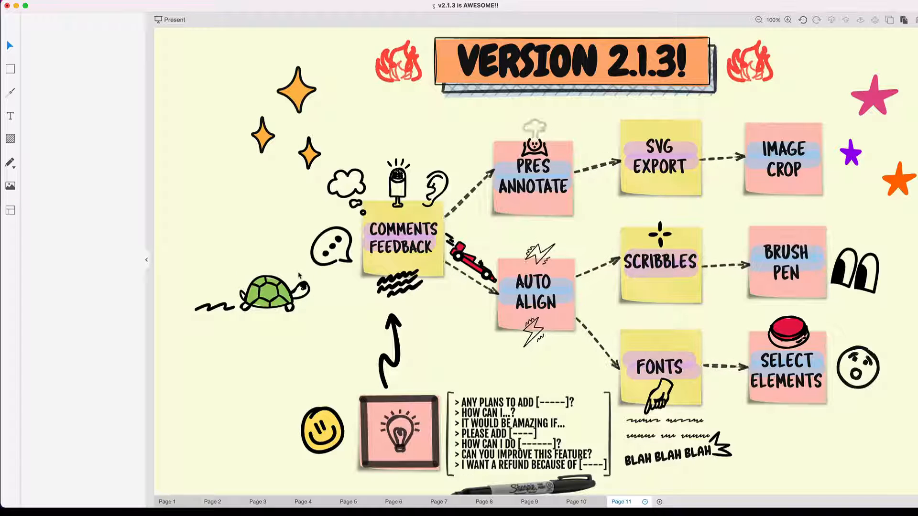
{"action": "left_click", "coordinate": [274, 293]}
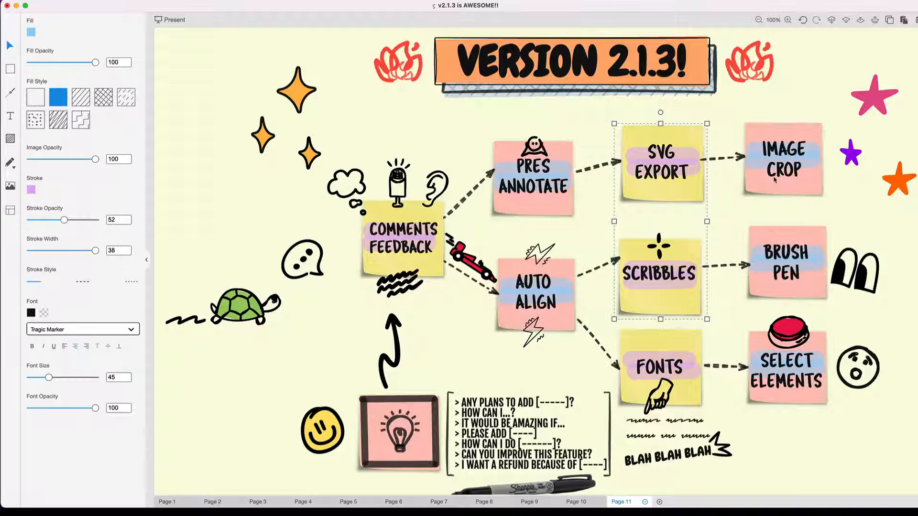
{"action": "left_click", "coordinate": [407, 124]}
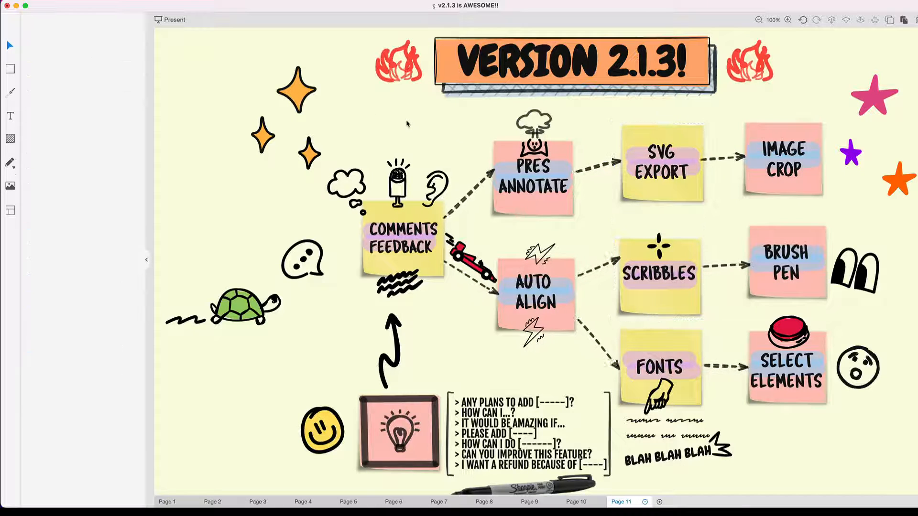